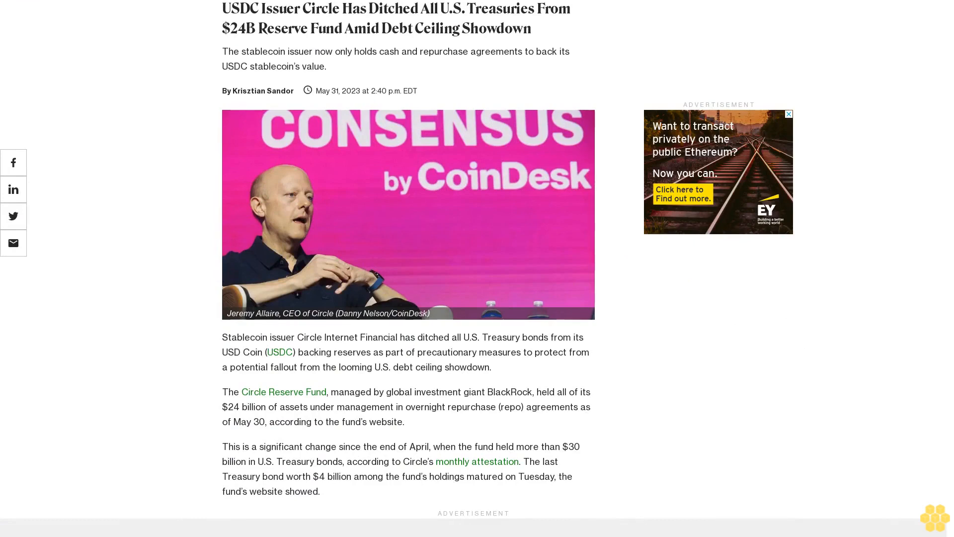
scroll("down", 3)
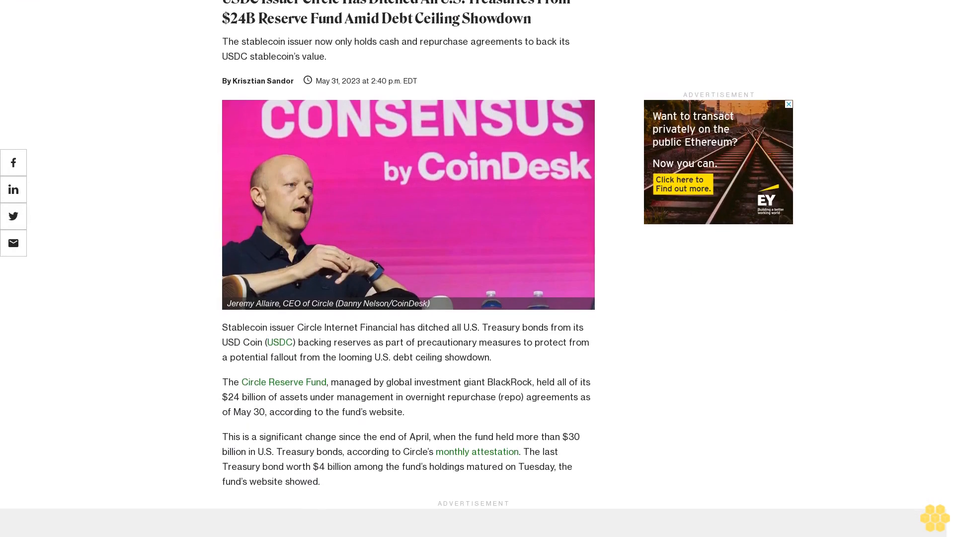
scroll("down", 3)
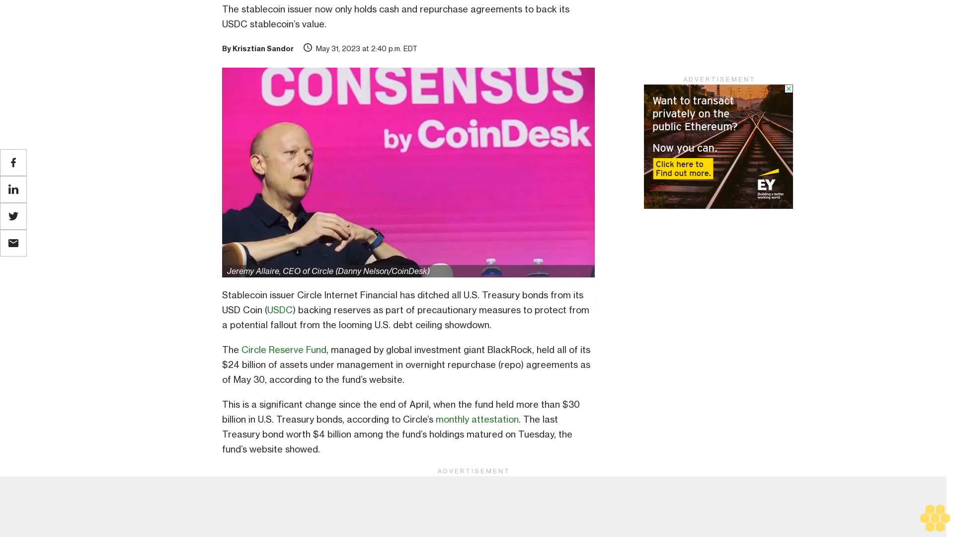
scroll("down", 3)
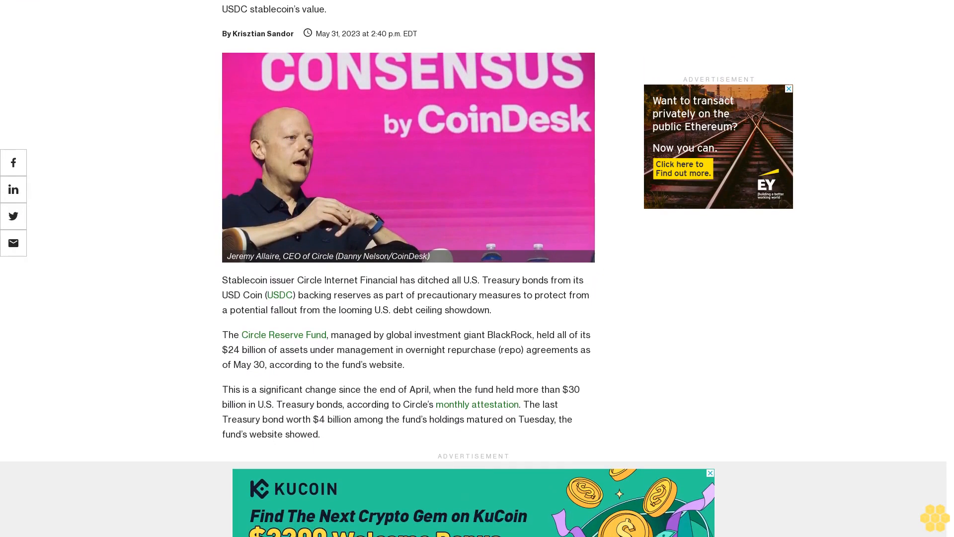
scroll("down", 3)
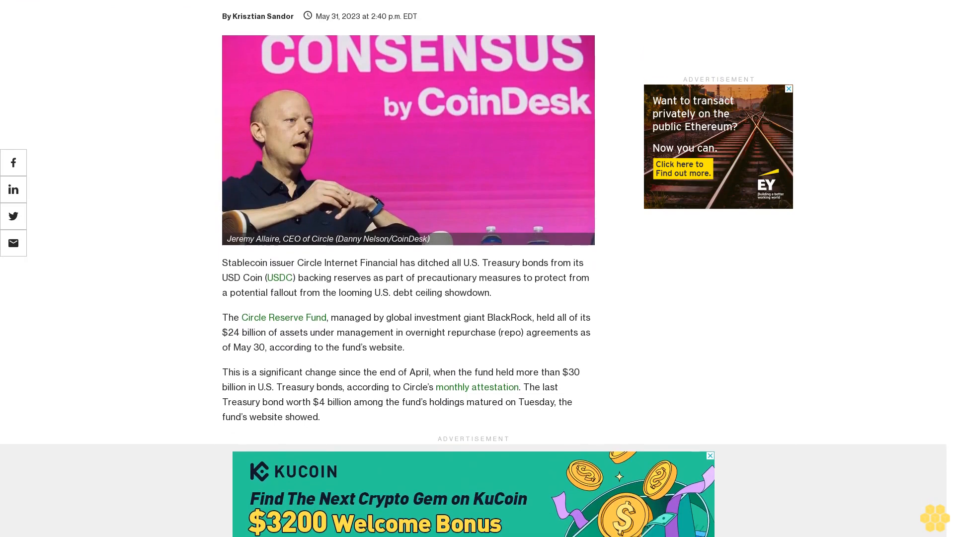
scroll("down", 3)
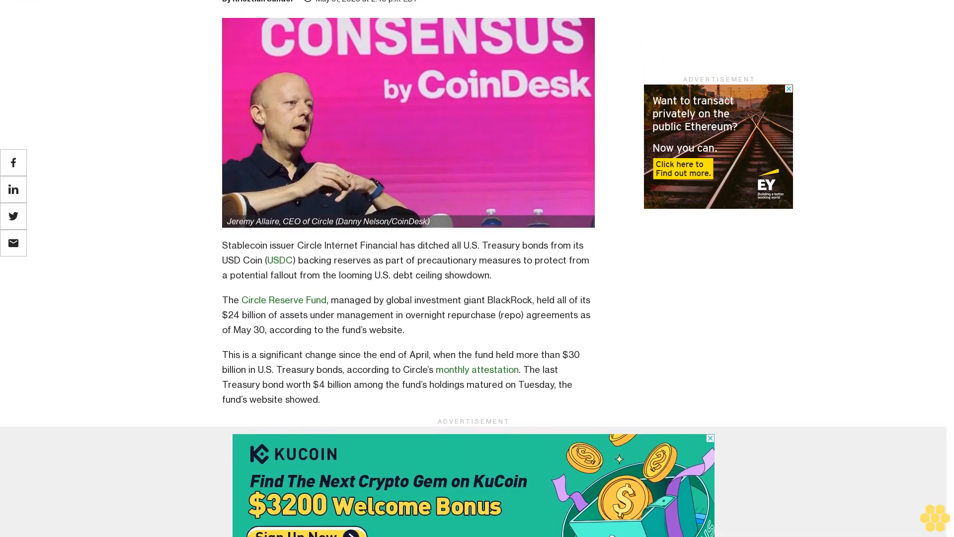
scroll("down", 3)
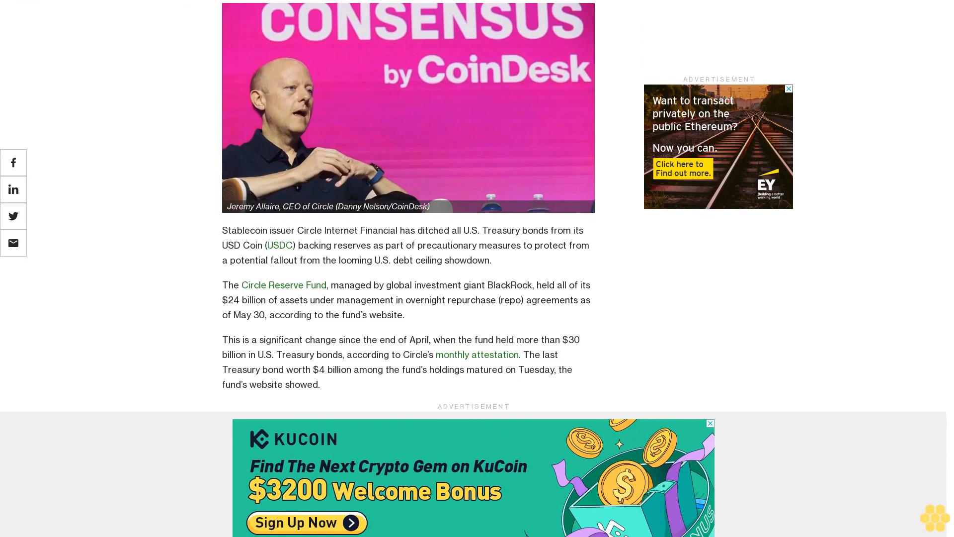
scroll("down", 3)
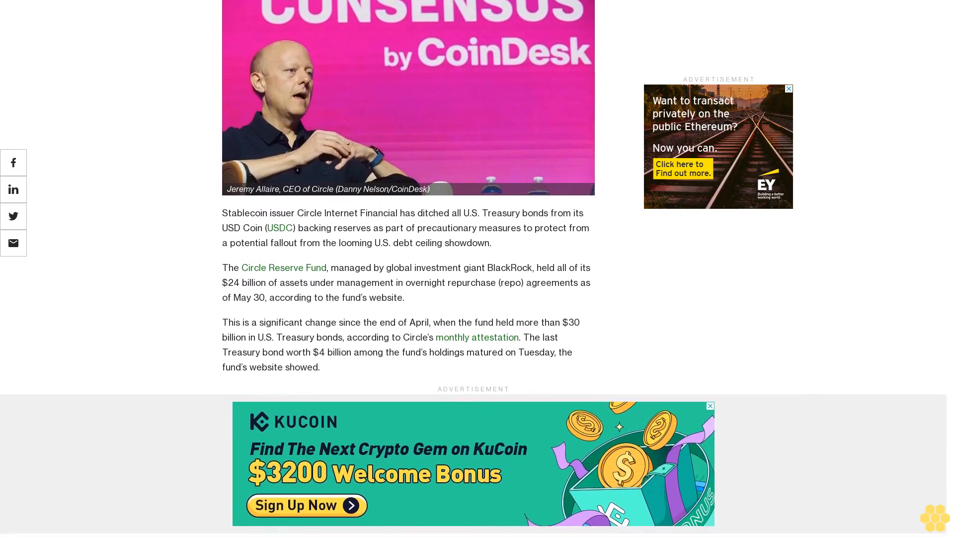
scroll("down", 3)
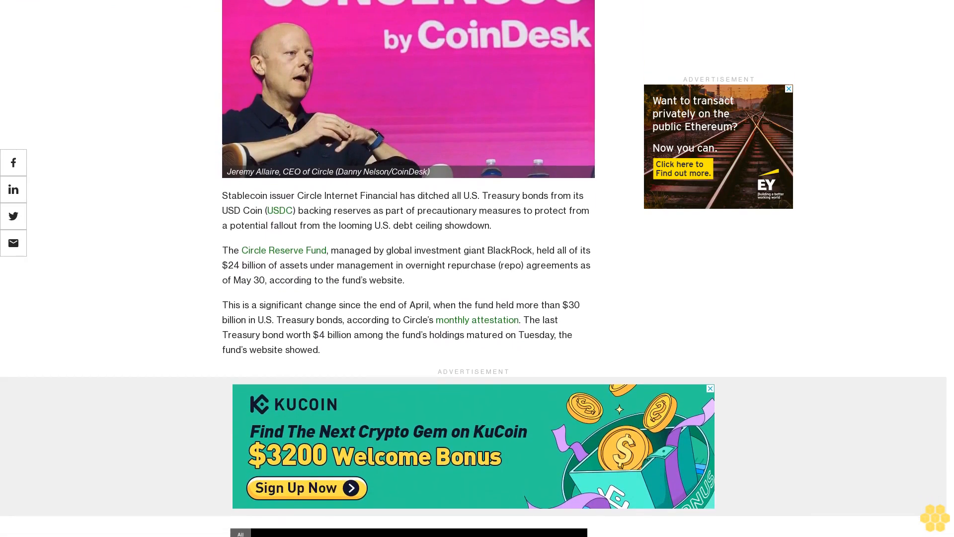
scroll("down", 3)
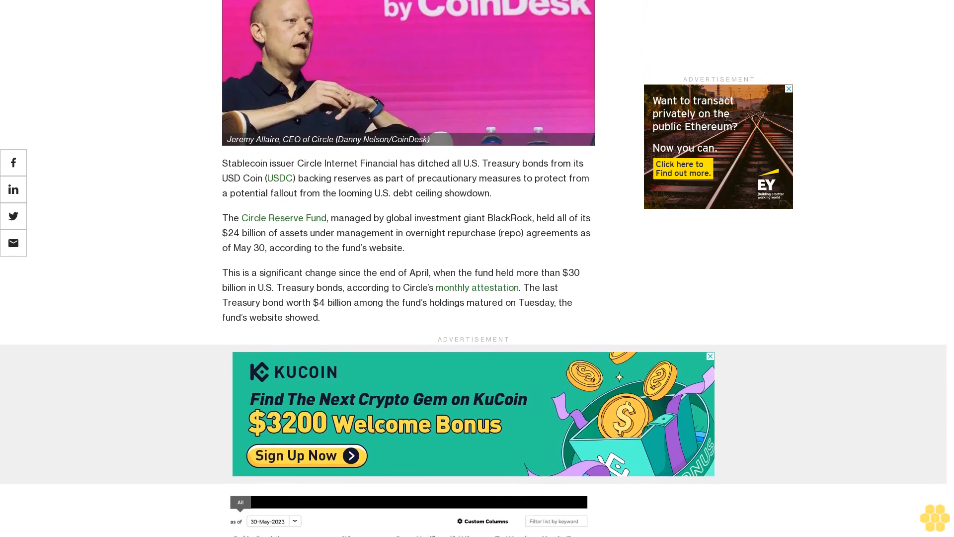
scroll("down", 3)
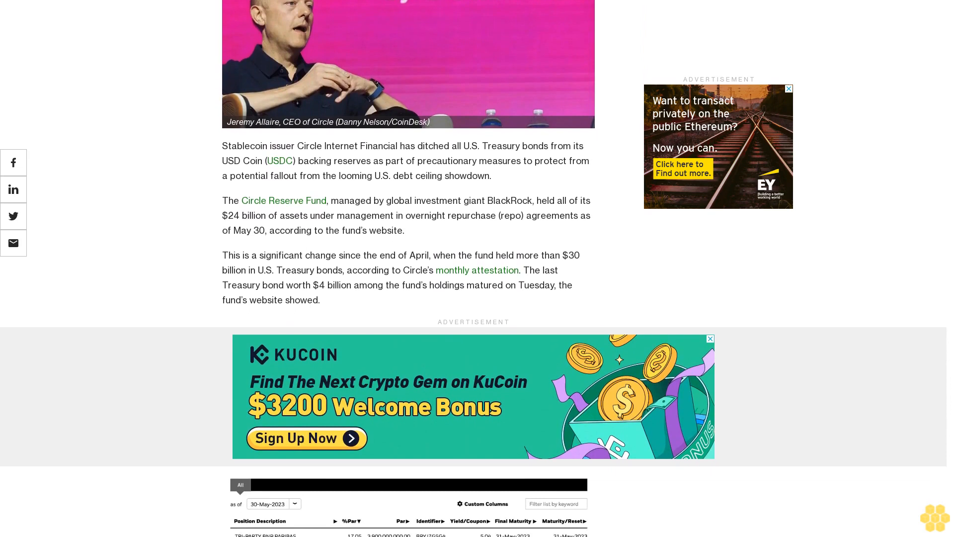
scroll("down", 3)
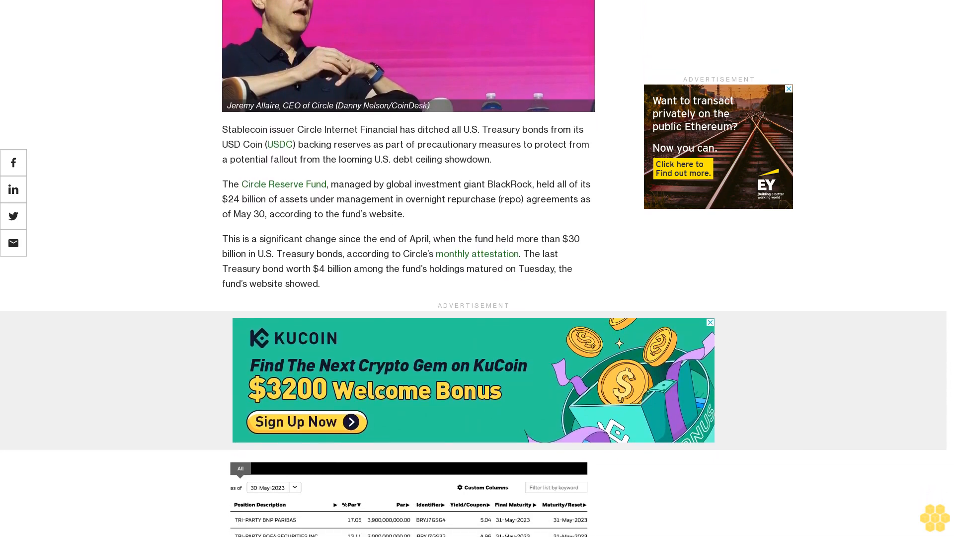
scroll("down", 3)
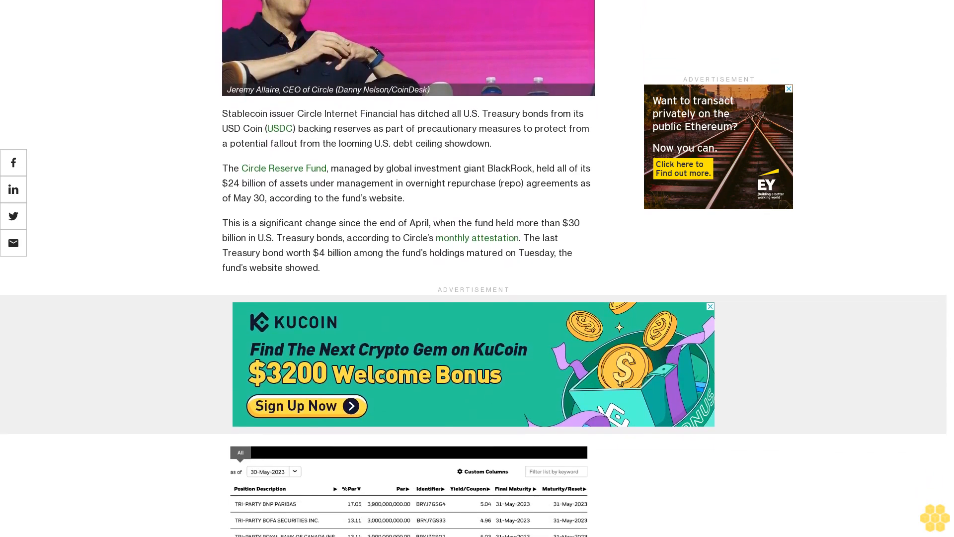
scroll("down", 3)
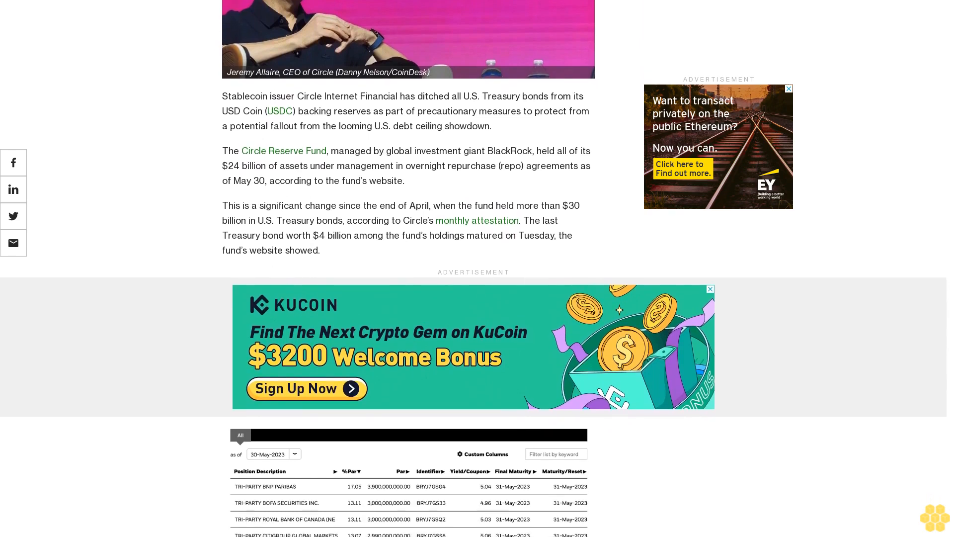
scroll("down", 3)
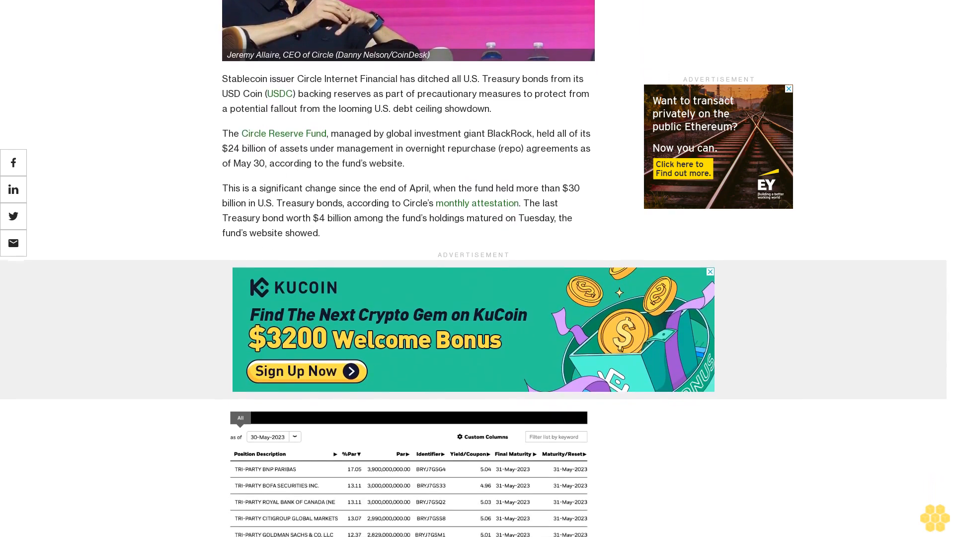
scroll("down", 3)
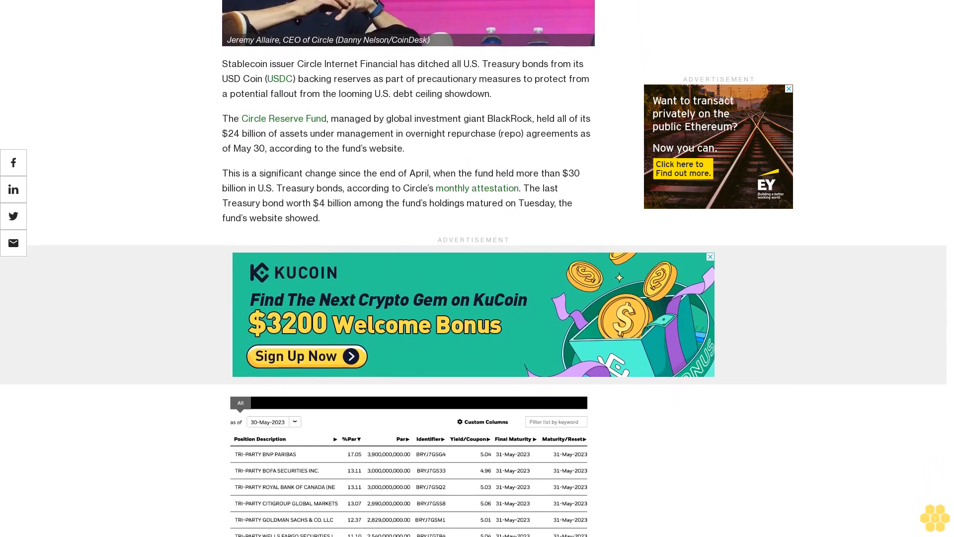
scroll("down", 3)
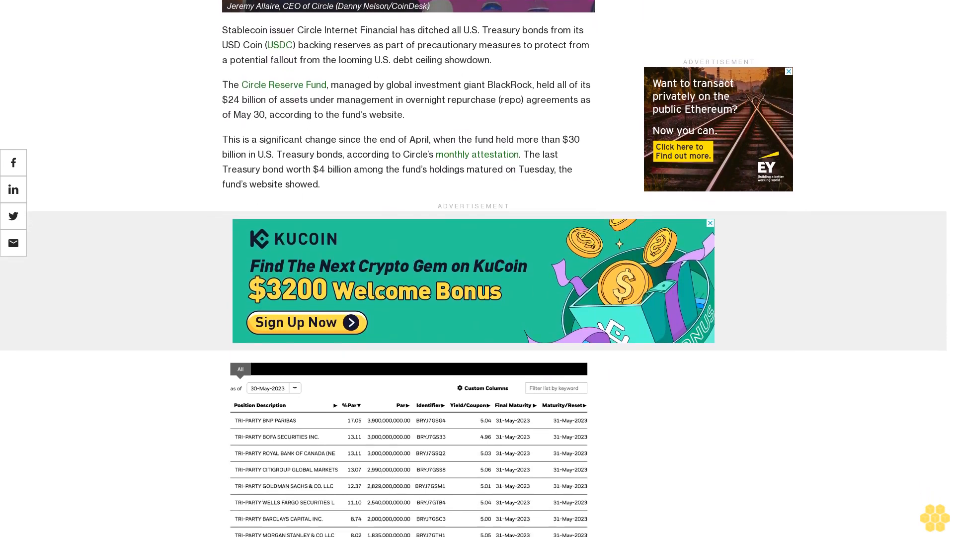
scroll("down", 3)
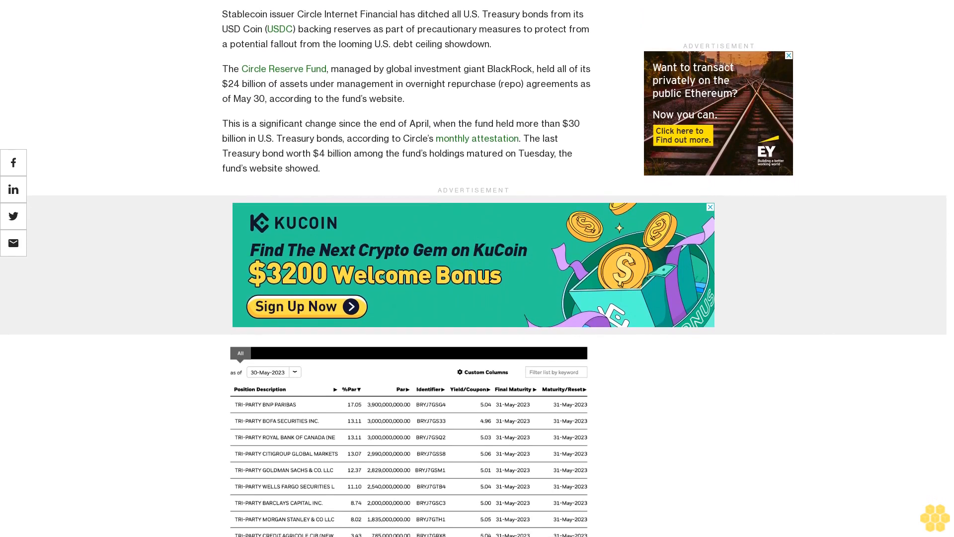
scroll("down", 3)
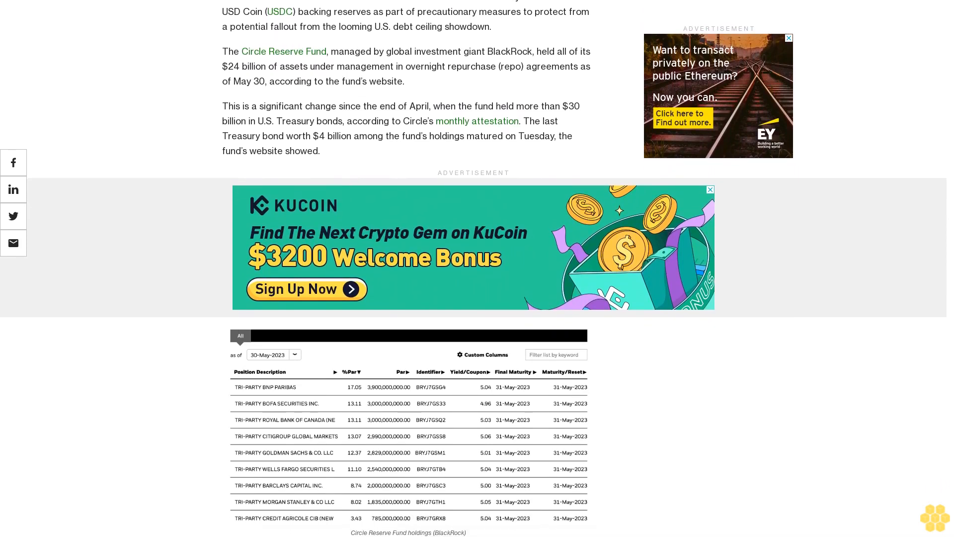
scroll("down", 3)
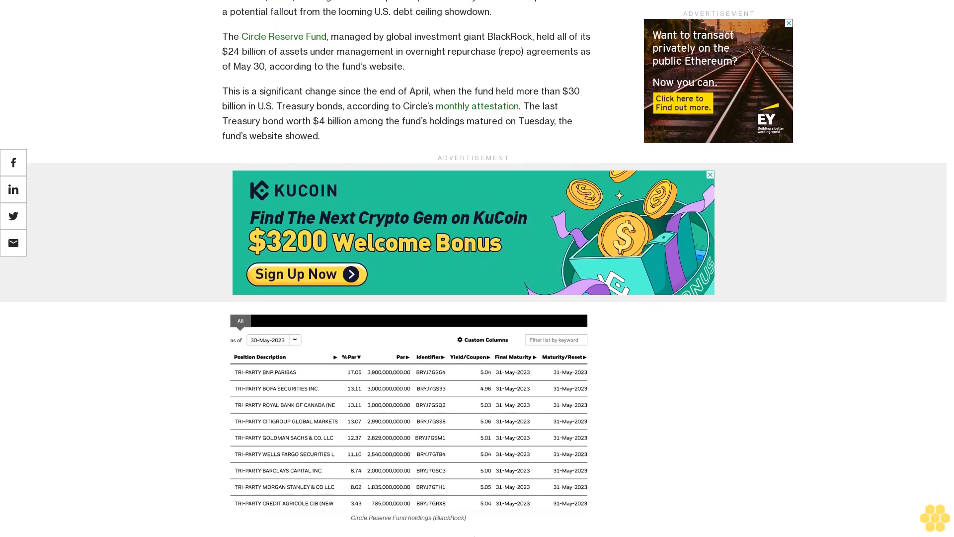
scroll("down", 3)
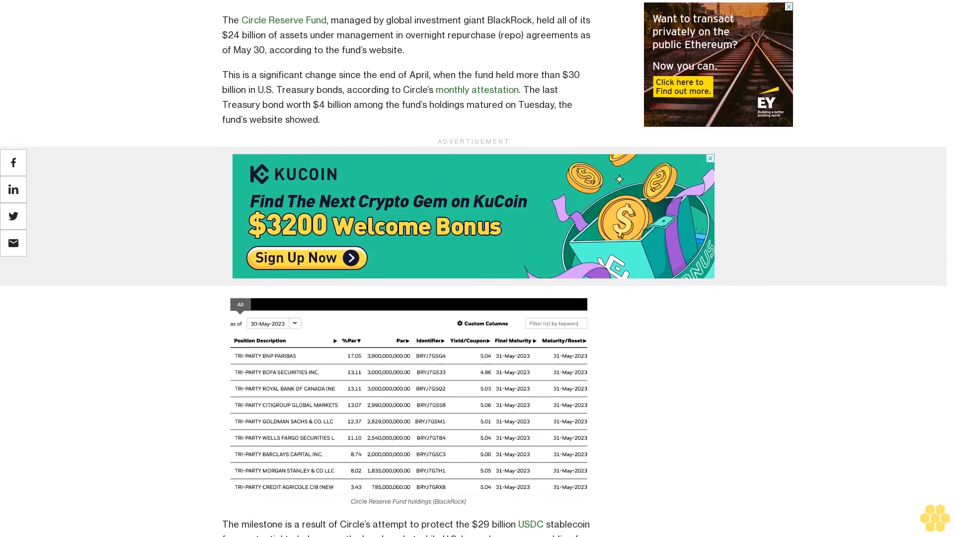
scroll("down", 3)
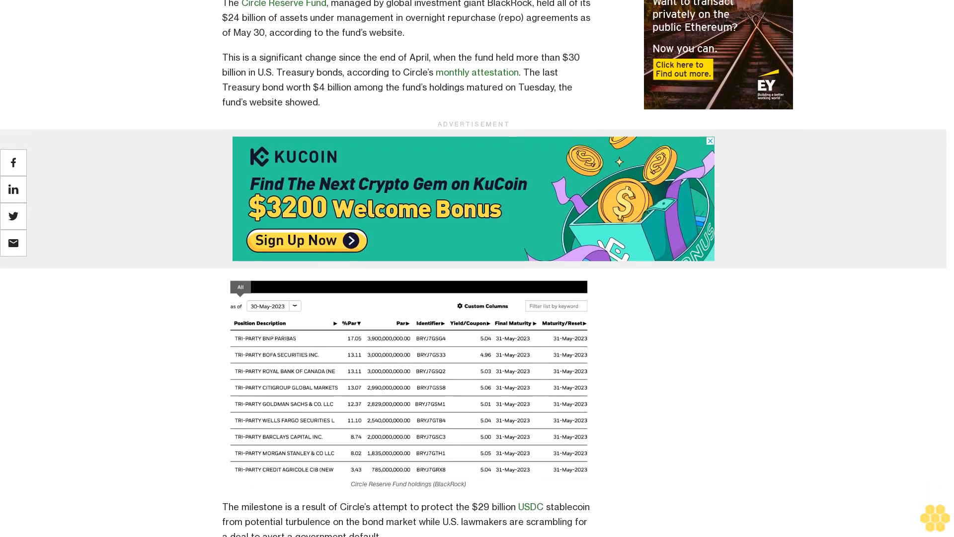
scroll("down", 3)
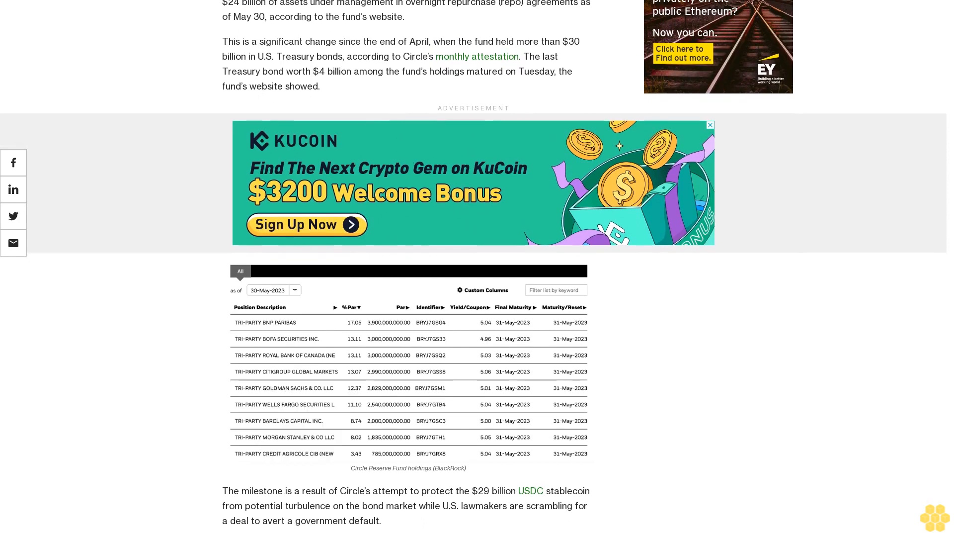
scroll("down", 3)
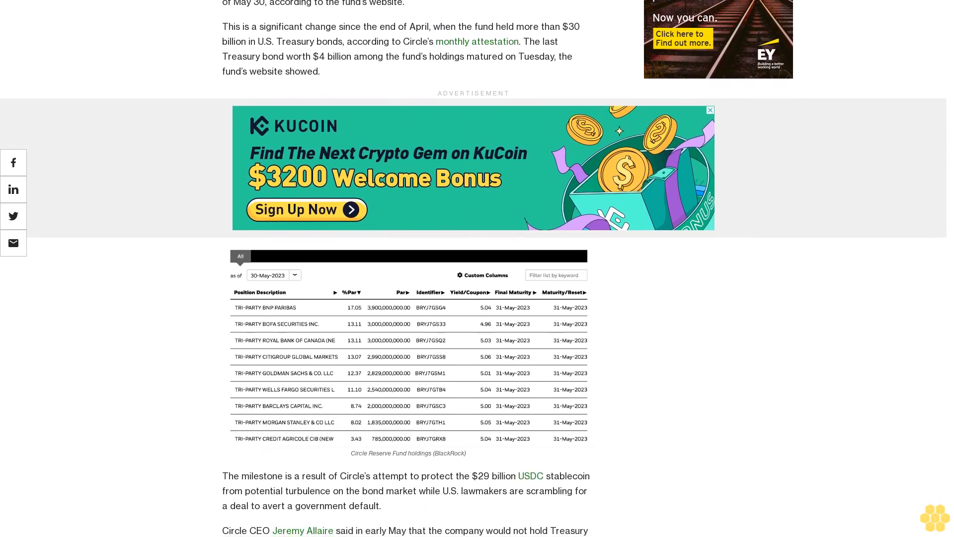
scroll("down", 3)
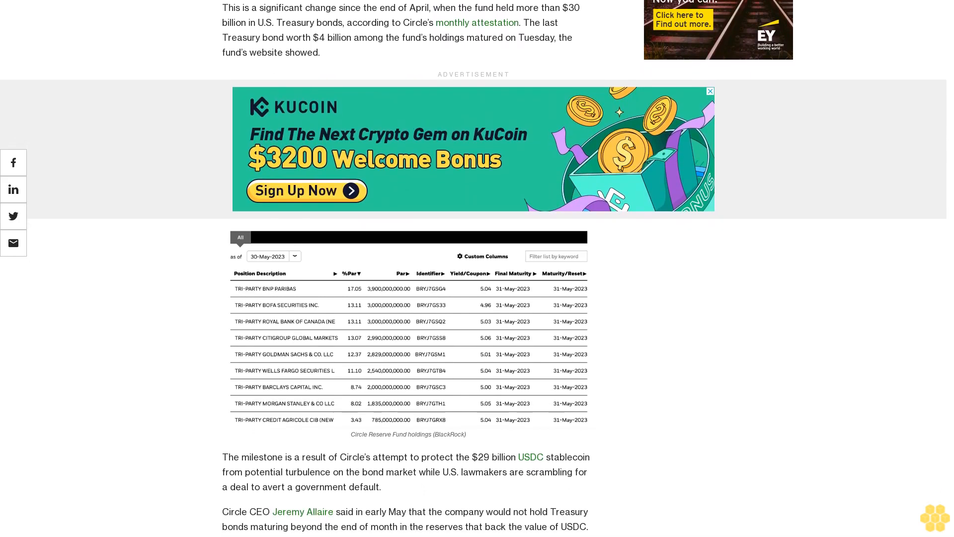
scroll("down", 3)
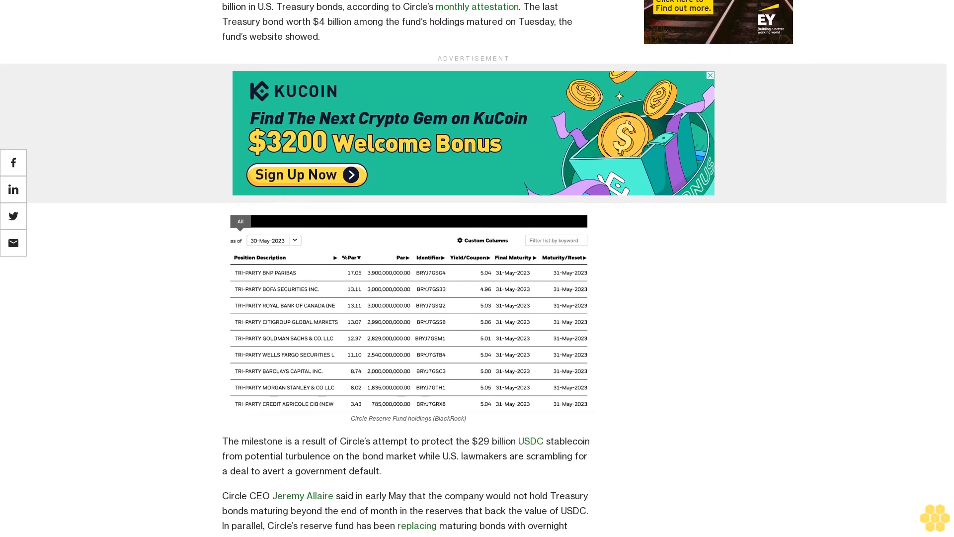
scroll("down", 3)
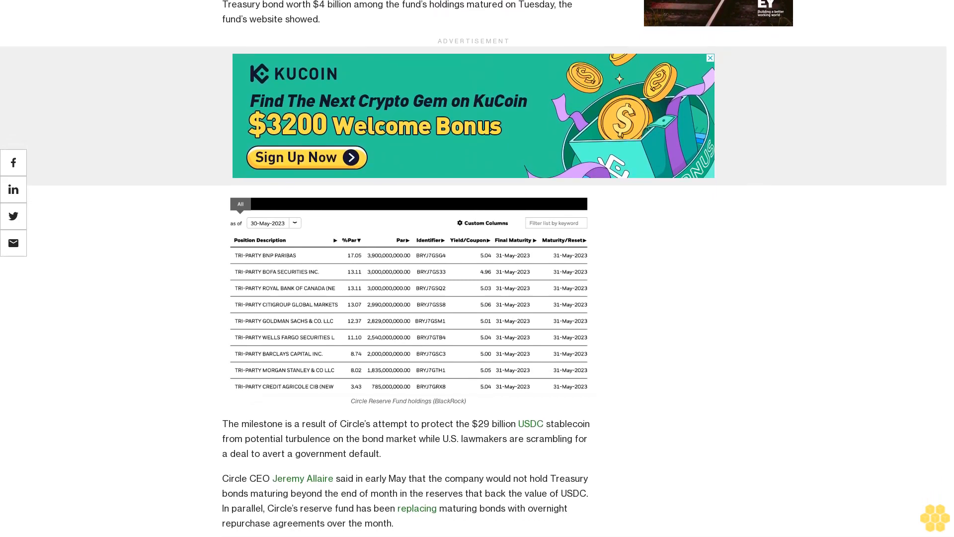
scroll("down", 3)
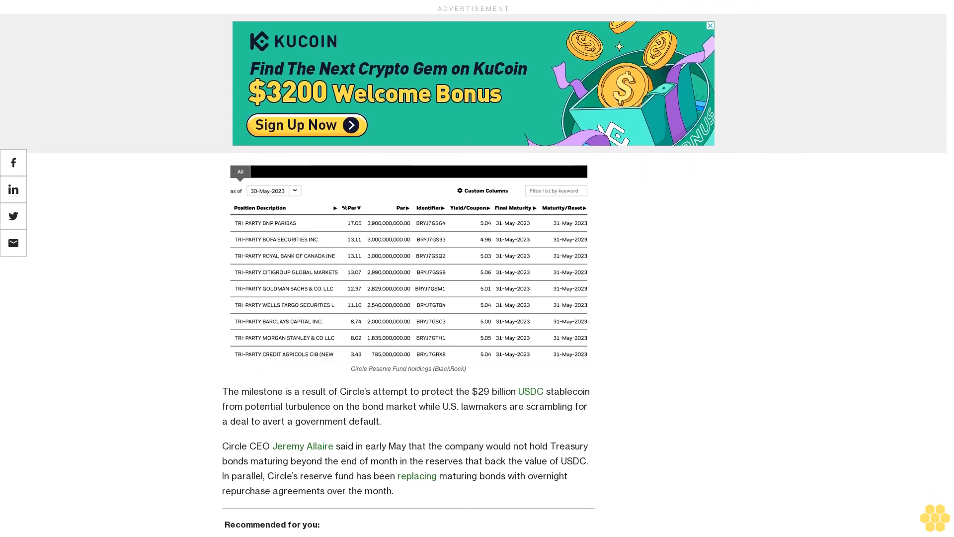
scroll("down", 3)
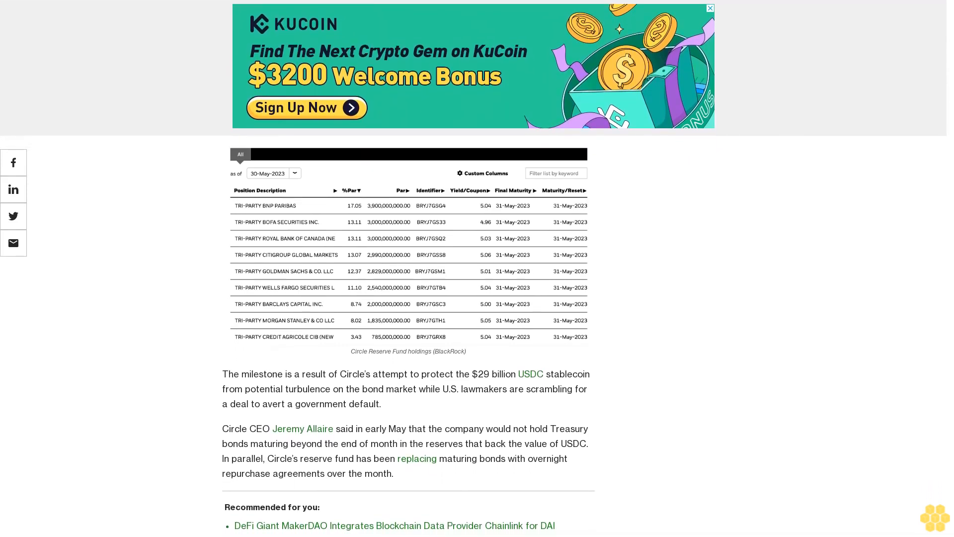
scroll("down", 3)
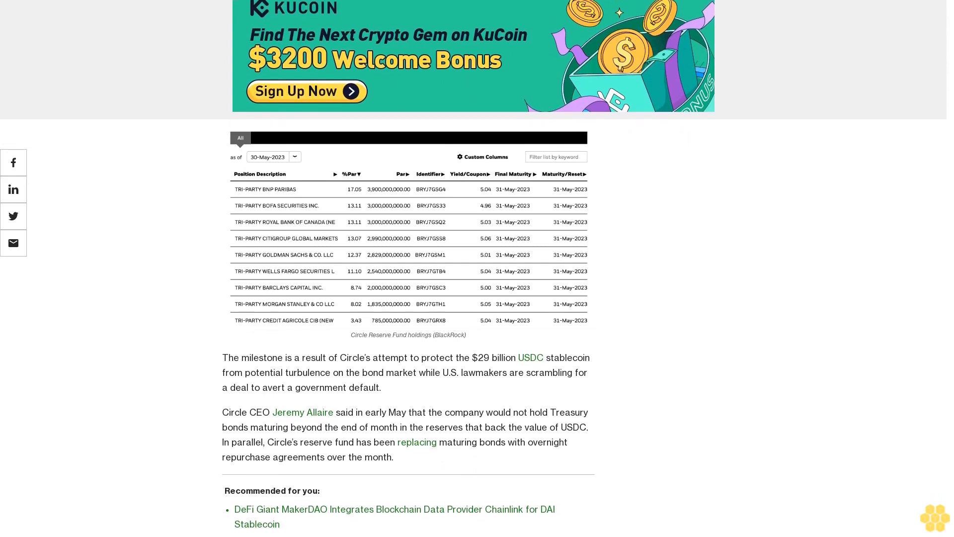
scroll("down", 3)
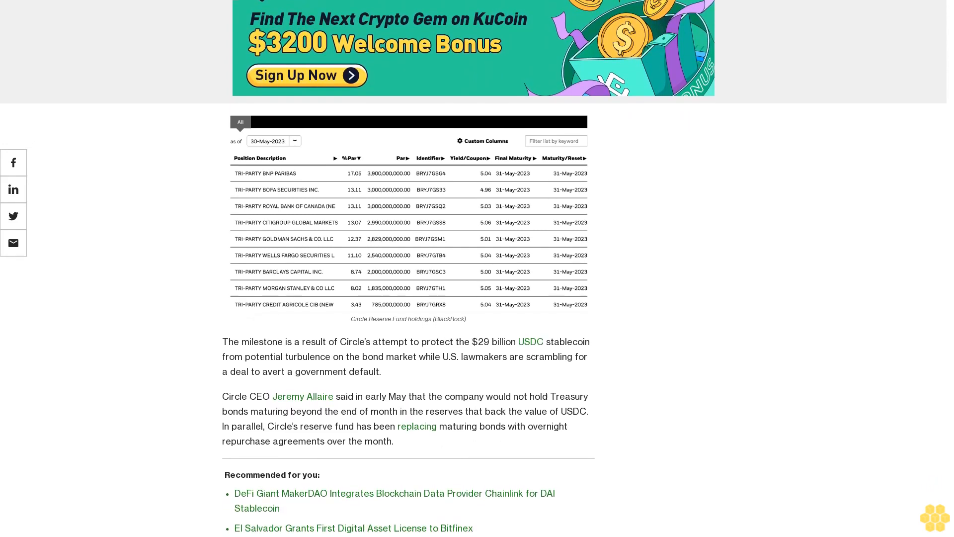
scroll("down", 3)
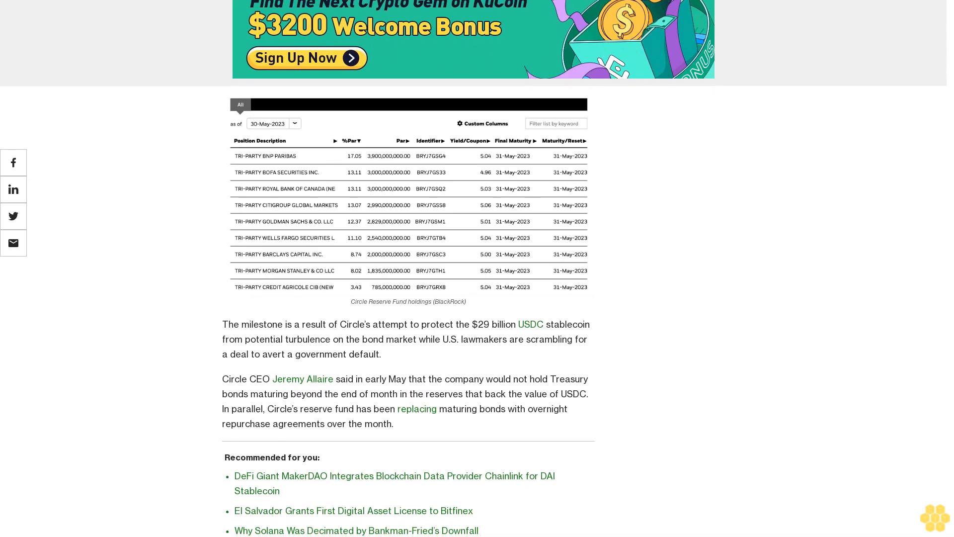
scroll("down", 3)
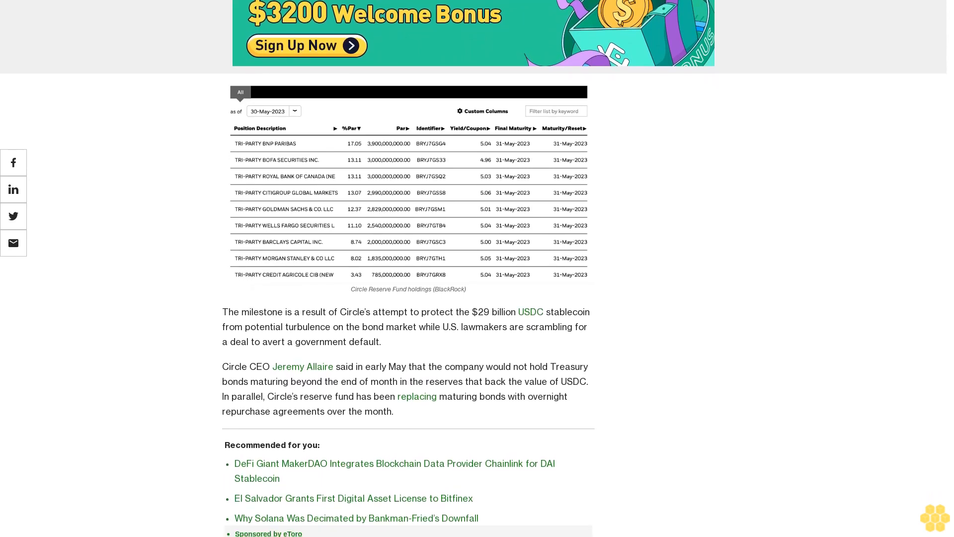
scroll("down", 3)
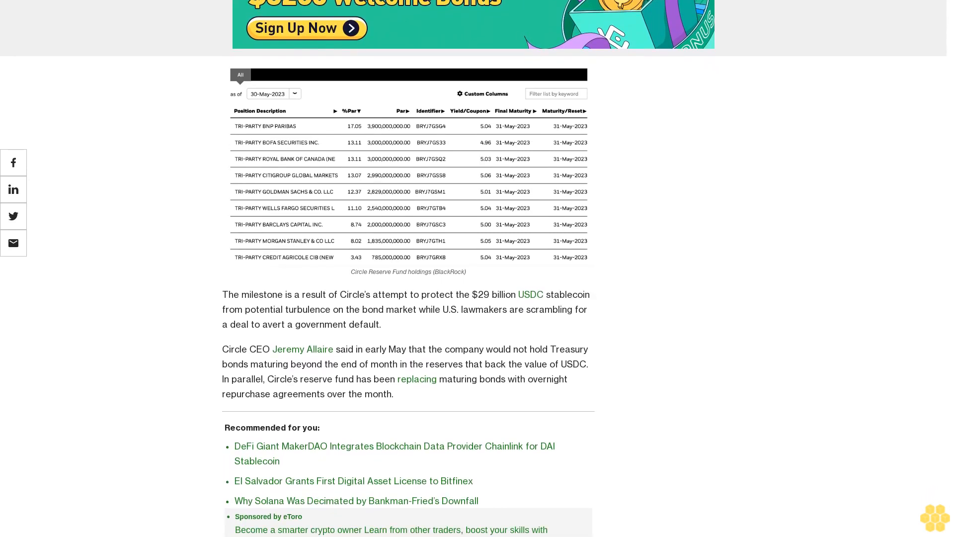
scroll("down", 3)
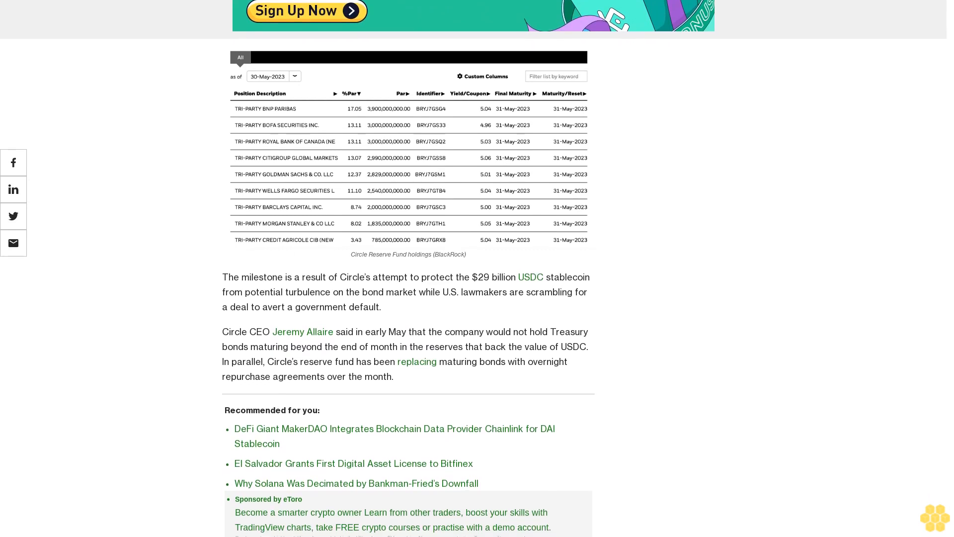
scroll("down", 3)
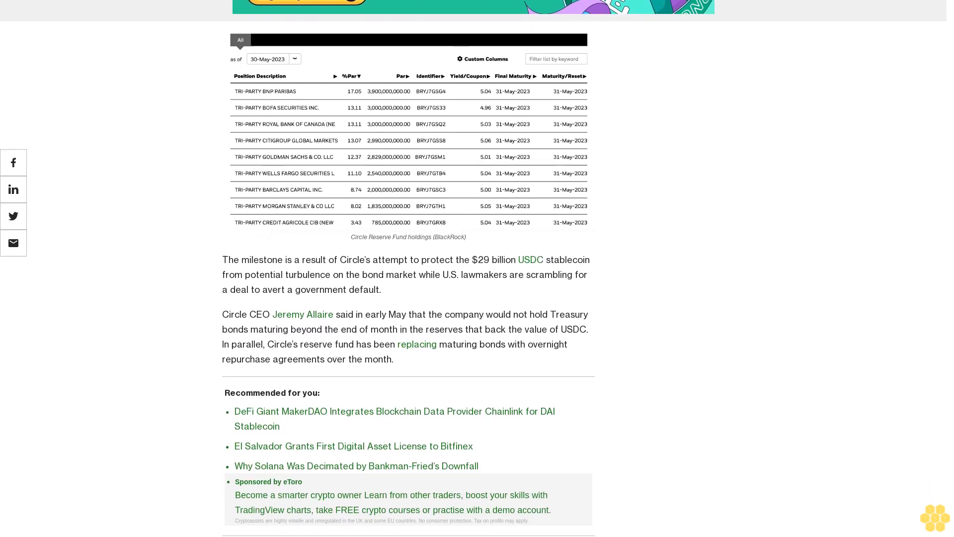